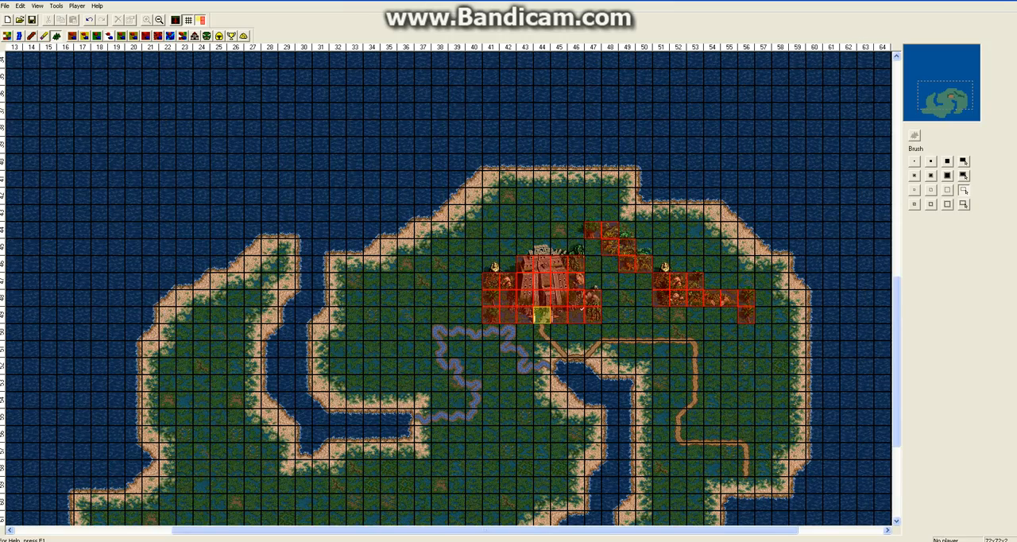
# Scroll the map down to bring the island's southern coast into view.
pyautogui.scroll(-3)
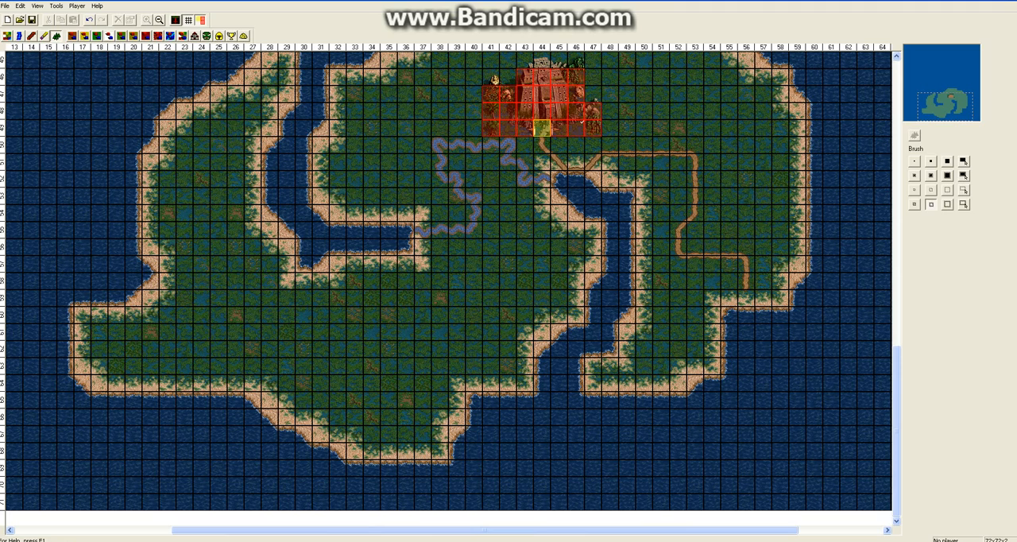
# Paint random obstacles across the southwestern land and pick the next object to place.
pyautogui.moveTo(250, 314); pyautogui.dragTo(513, 369)
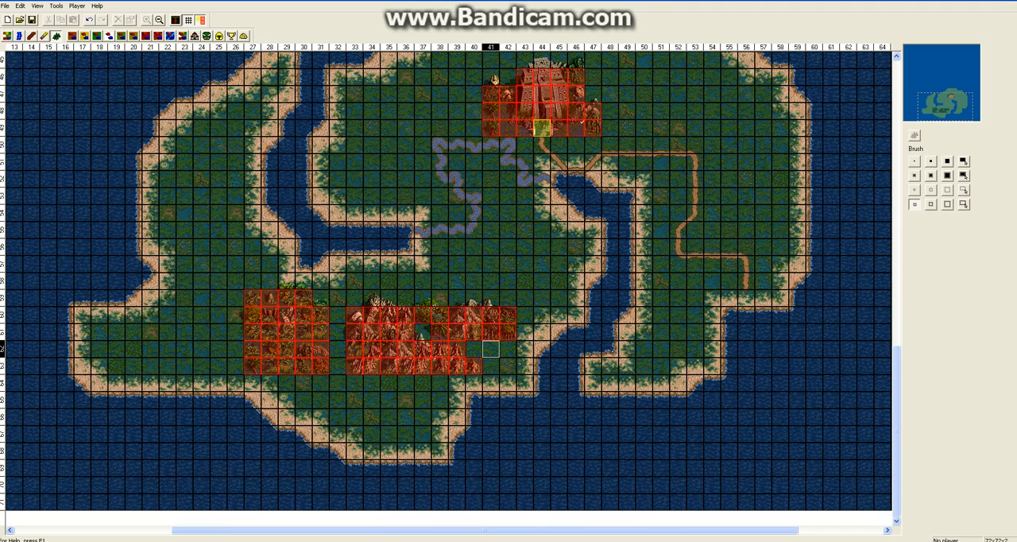
pyautogui.click(606, 346)
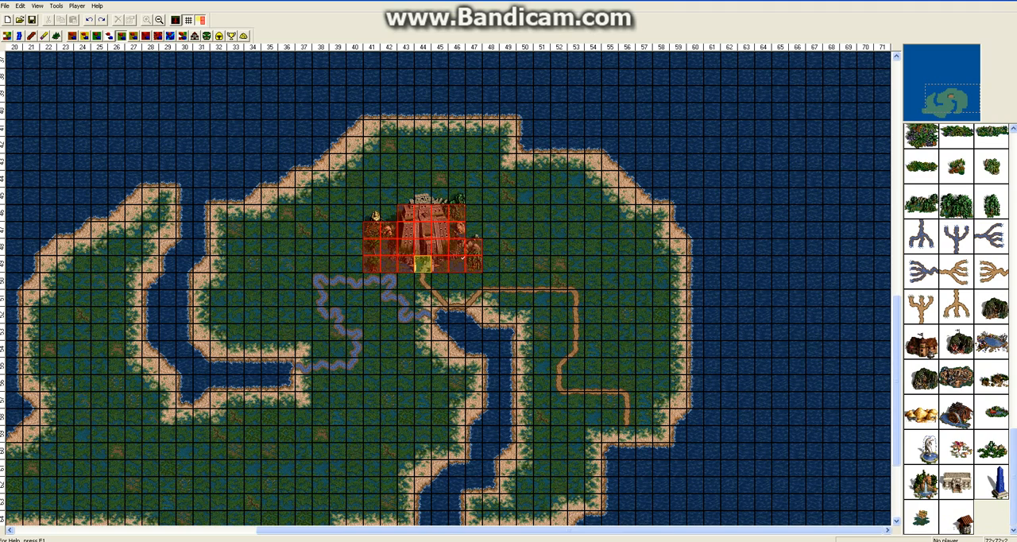
# Choose a creature dwelling from the object list and browse further down for more.
pyautogui.click(578, 212)
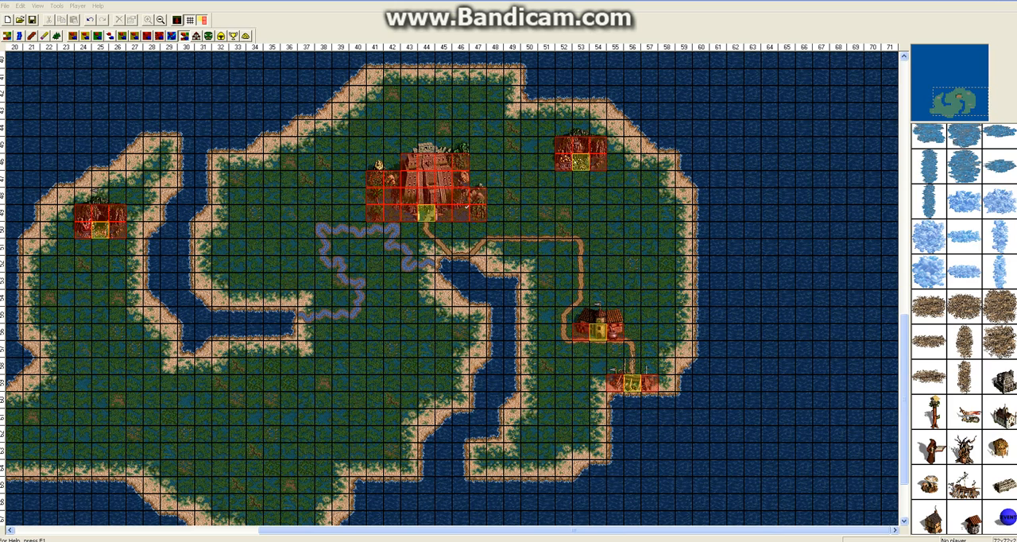
pyautogui.scroll(-3)
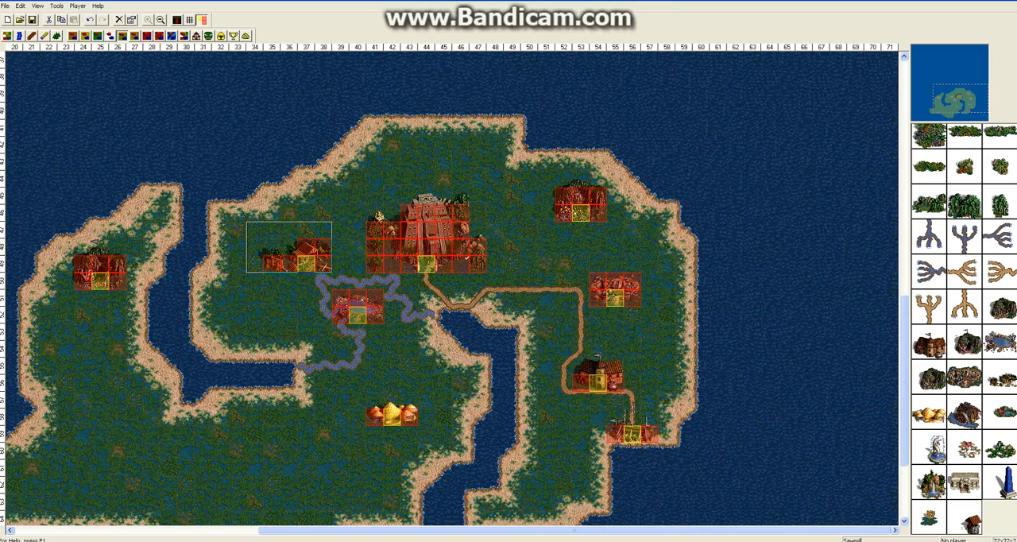
# Place a River Delta where the purple river meets the western inlet.
pyautogui.click(190, 19)
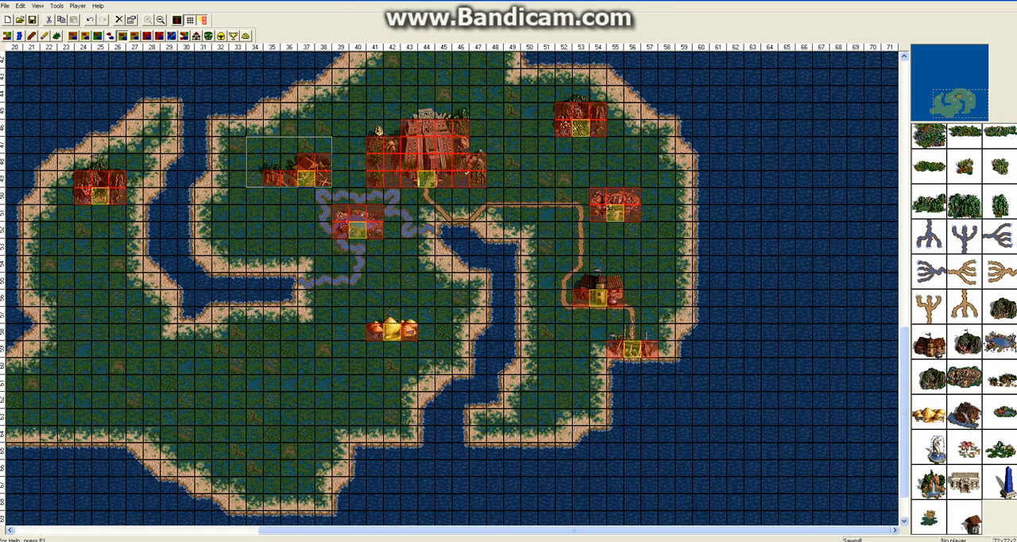
pyautogui.moveTo(929, 237)
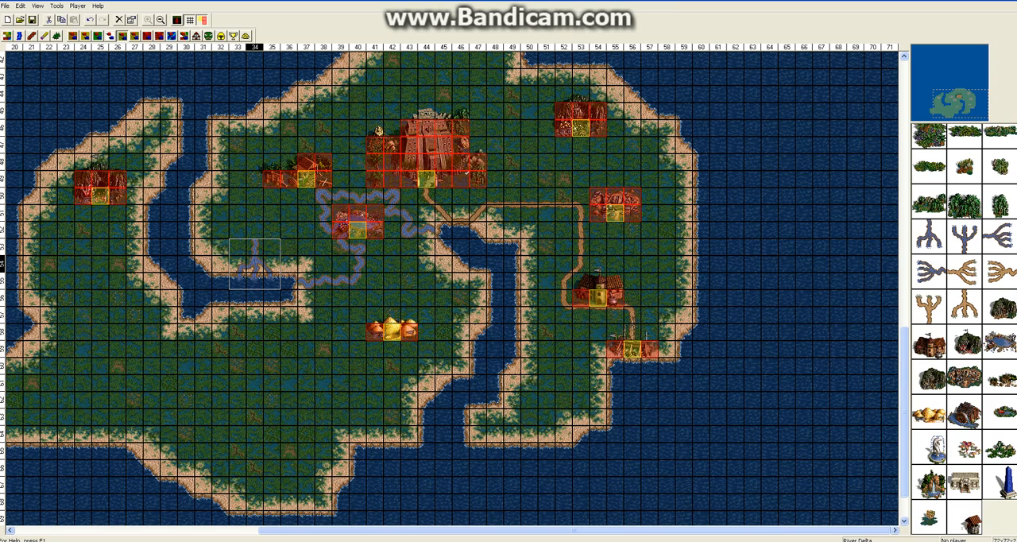
# Delete the river delta at the western inlet via its context menu.
pyautogui.rightClick(254, 271)
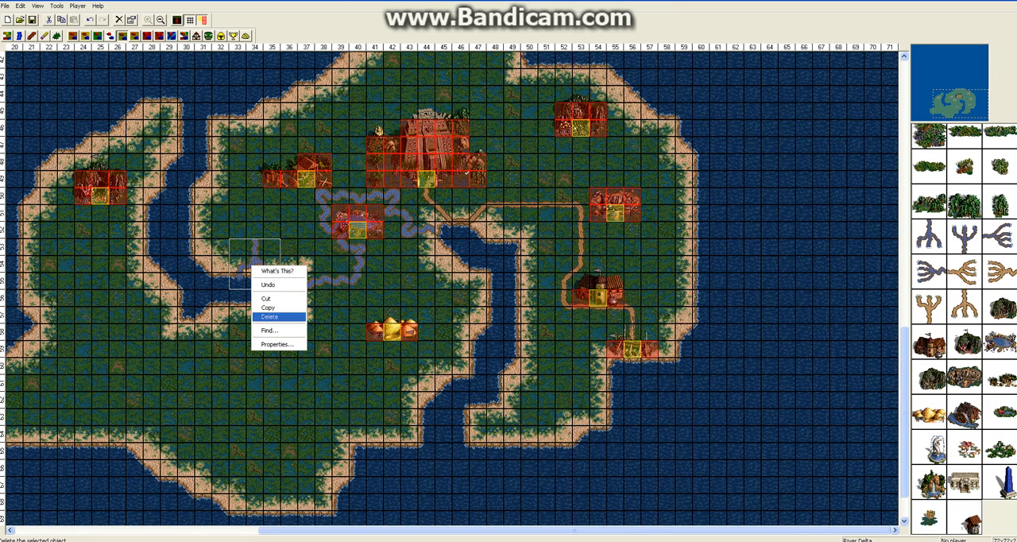
pyautogui.click(273, 315)
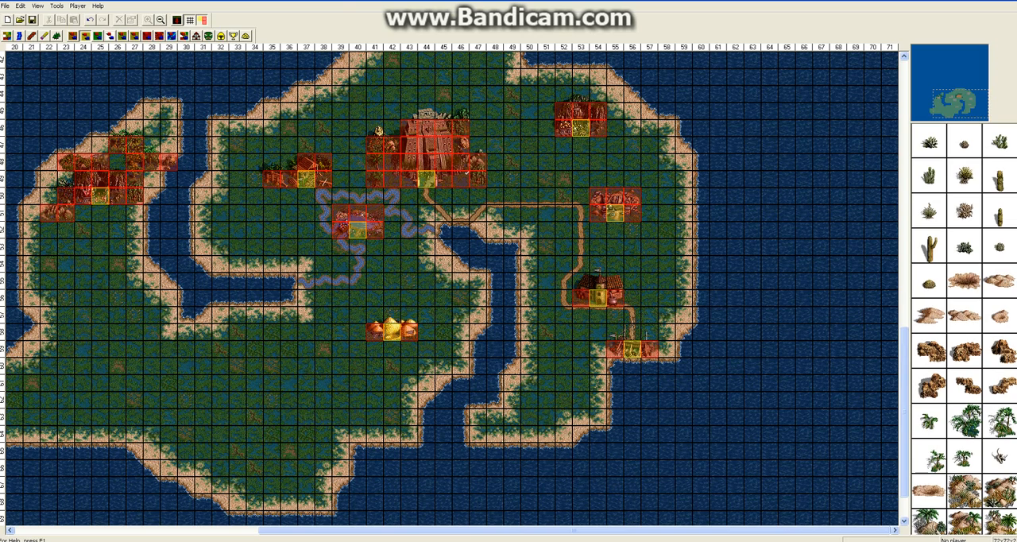
# Pick rock, cactus and tree decorations to surround the western peninsula dwelling.
pyautogui.scroll(-3)
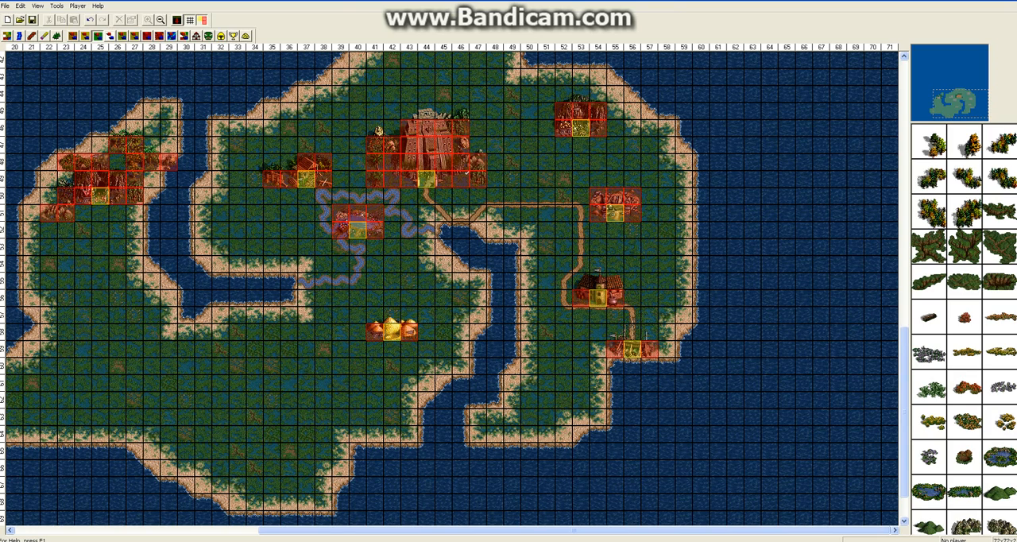
pyautogui.click(453, 107)
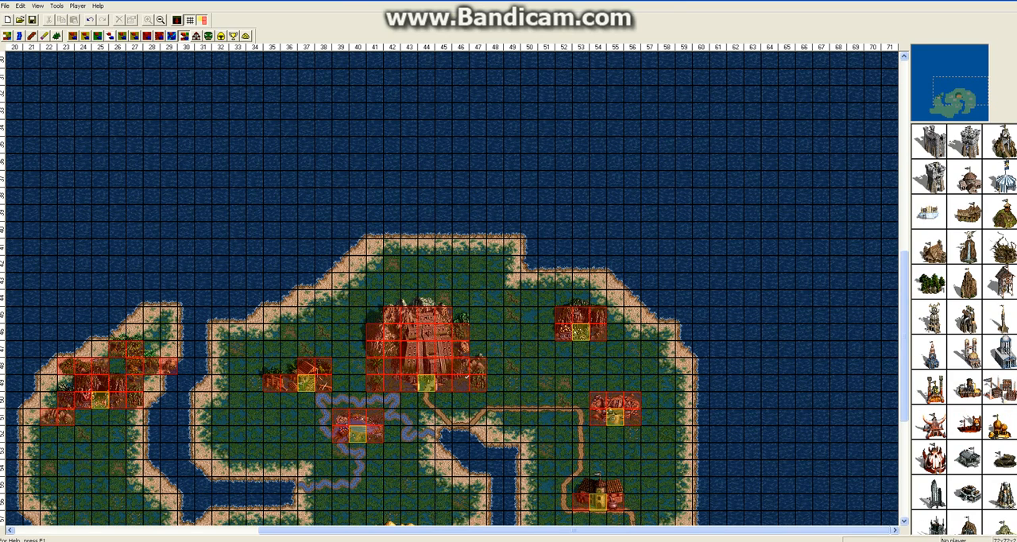
pyautogui.moveTo(122, 37)
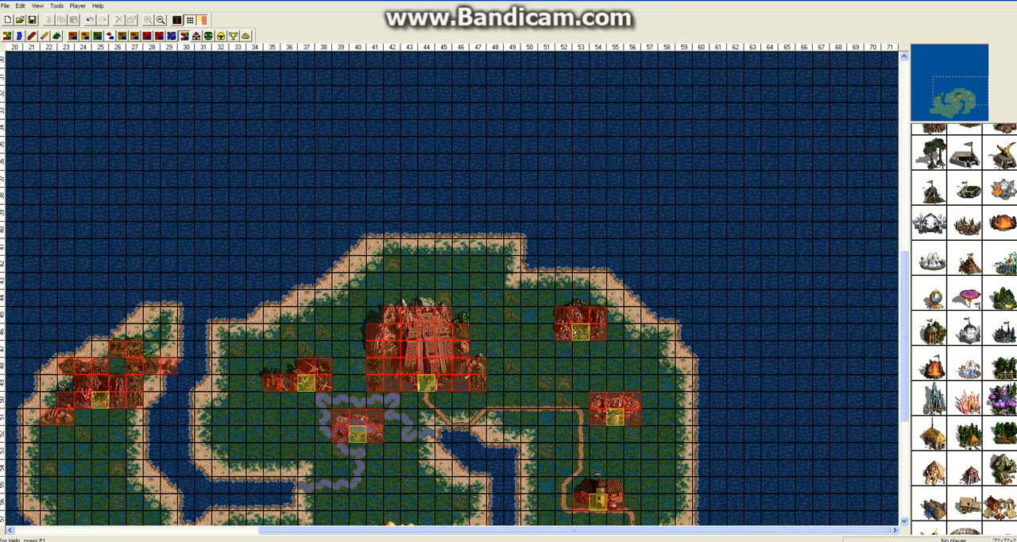
# Place a creature dwelling on the lower-left grassland near column 34.
pyautogui.scroll(-3)
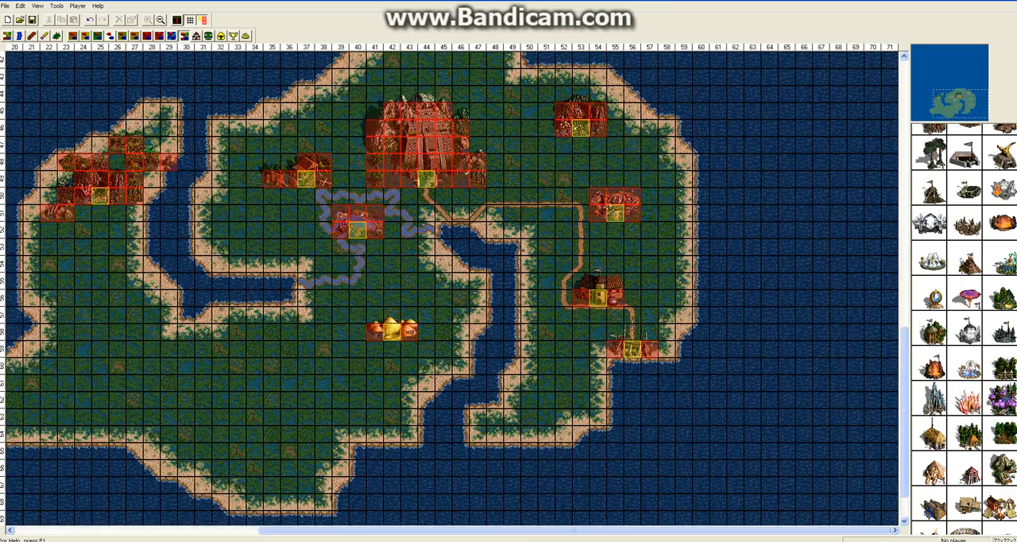
pyautogui.click(480, 274)
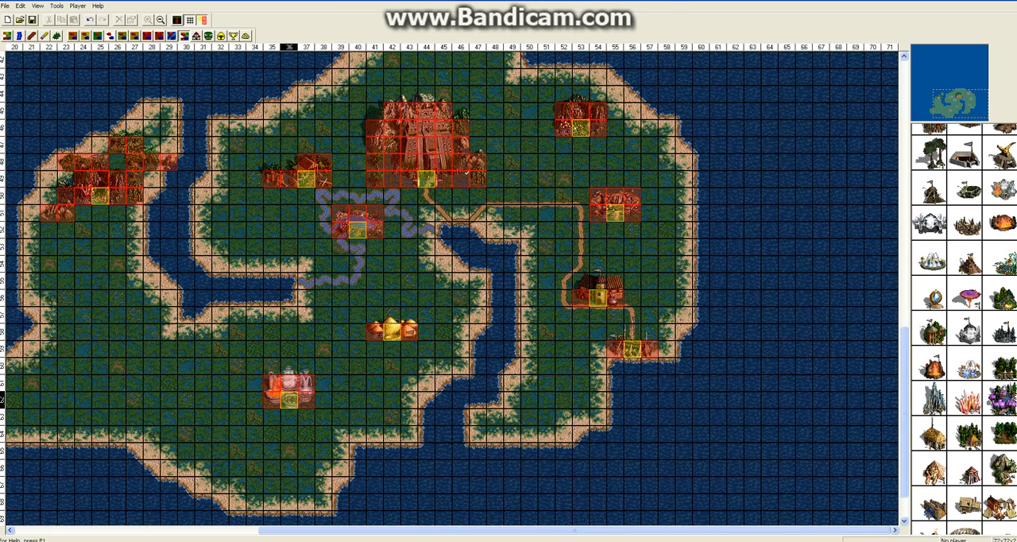
pyautogui.moveTo(289, 401)
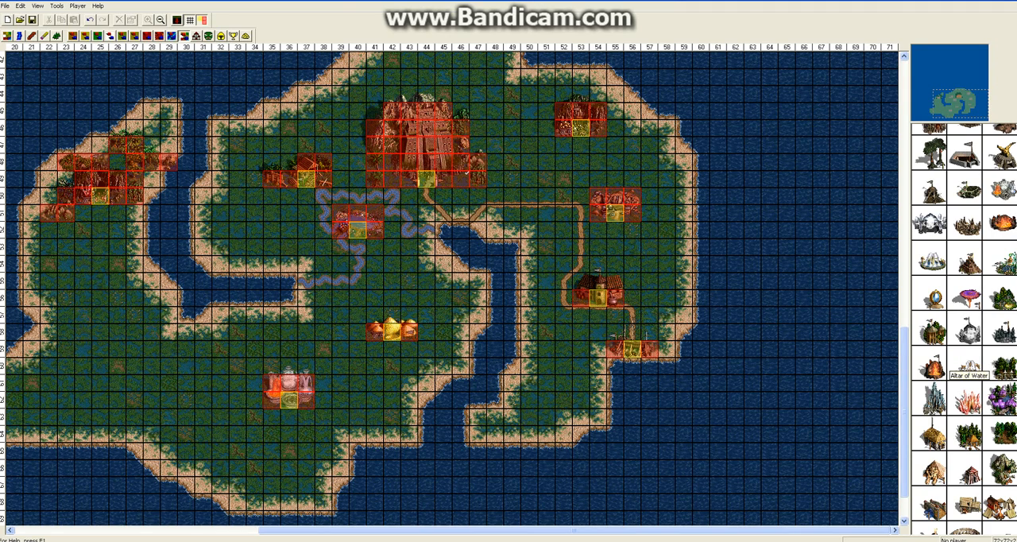
pyautogui.moveTo(968, 304)
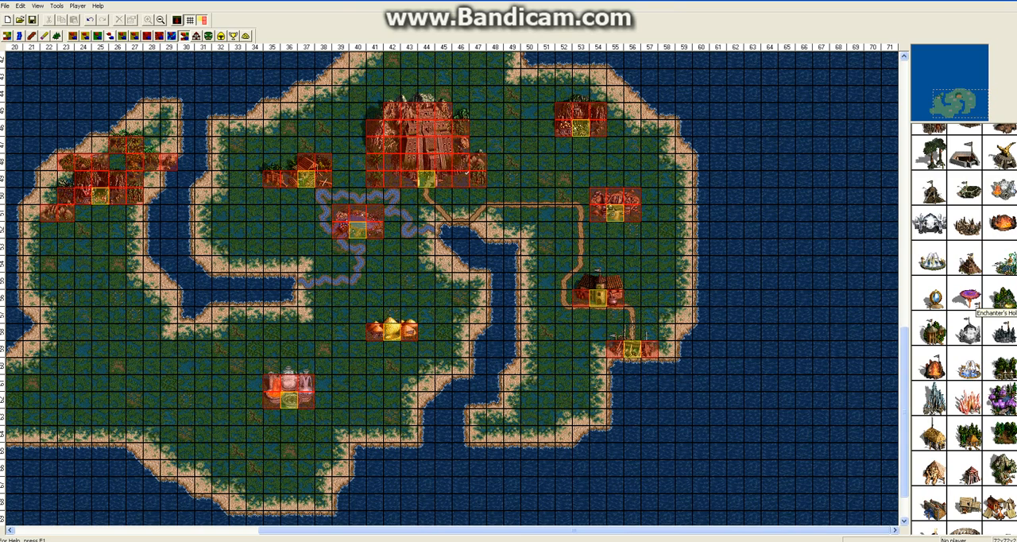
pyautogui.moveTo(964, 324)
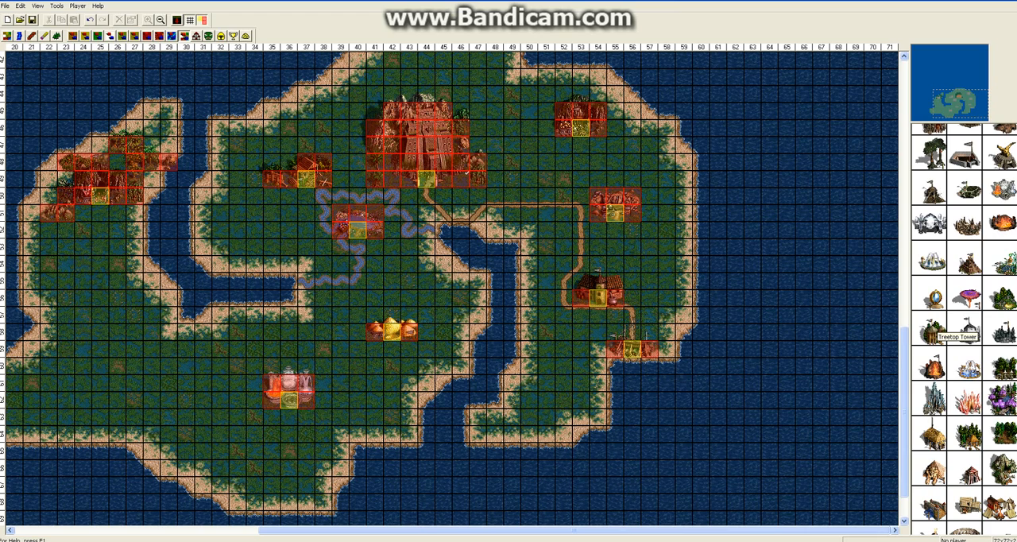
pyautogui.moveTo(999, 364)
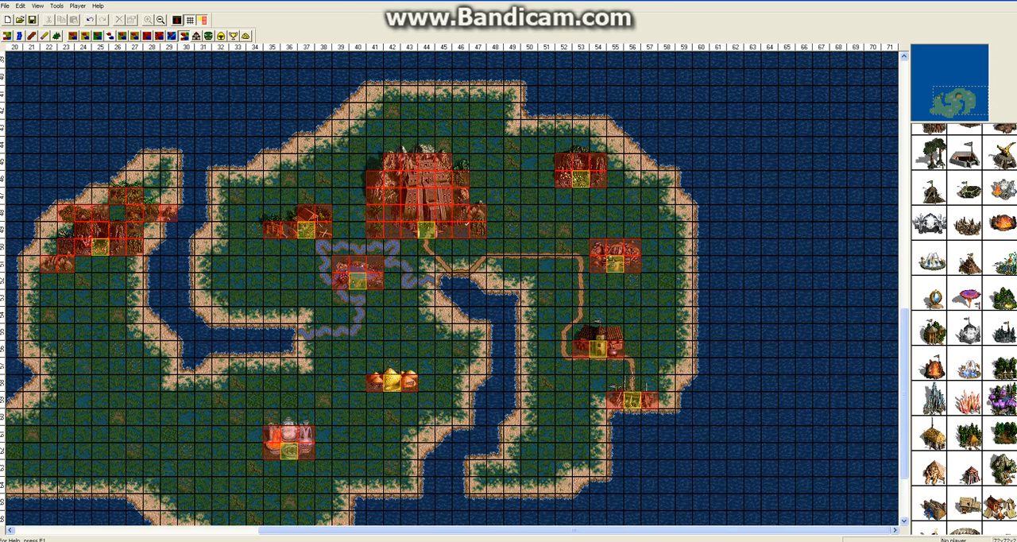
pyautogui.scroll(-3)
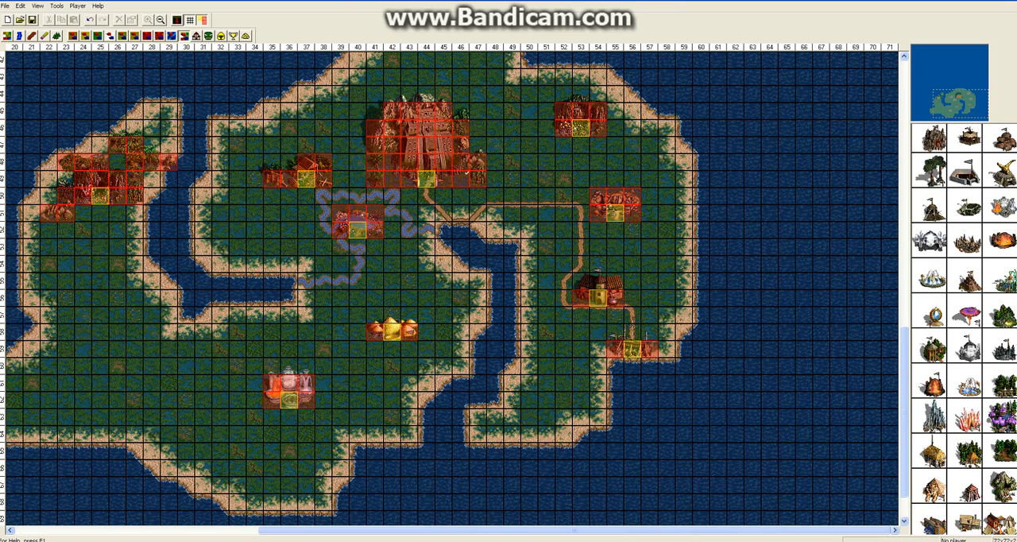
pyautogui.scroll(-3)
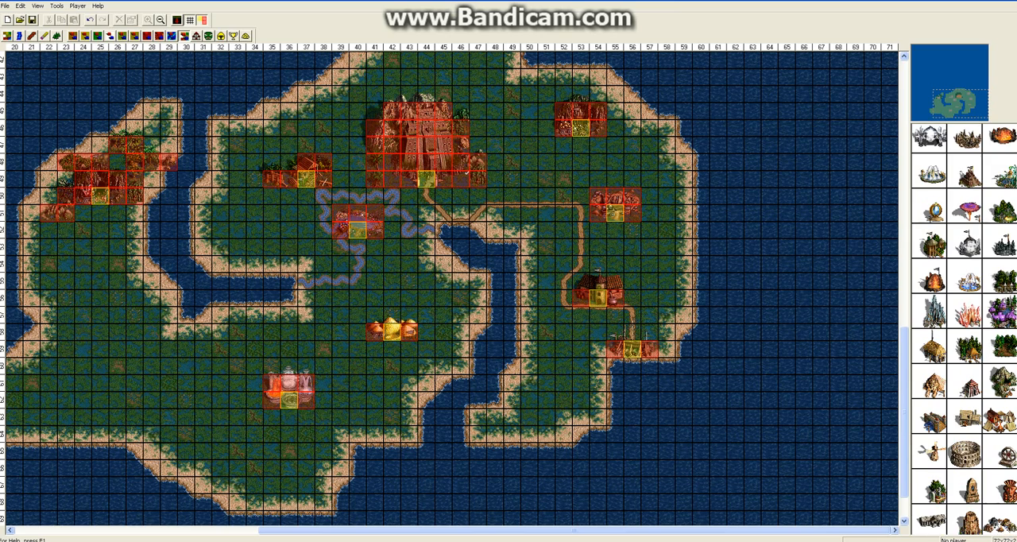
pyautogui.moveTo(964, 208)
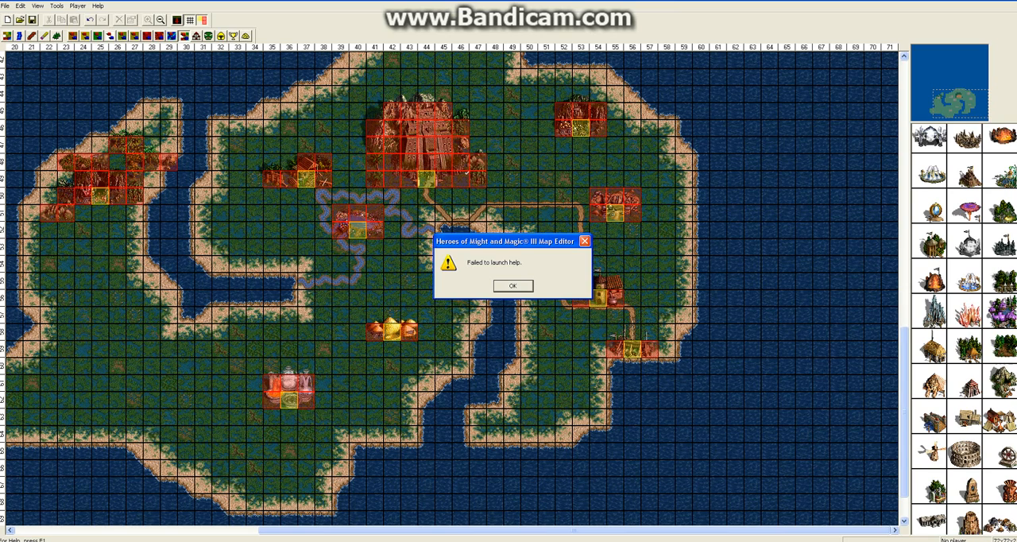
pyautogui.click(514, 285)
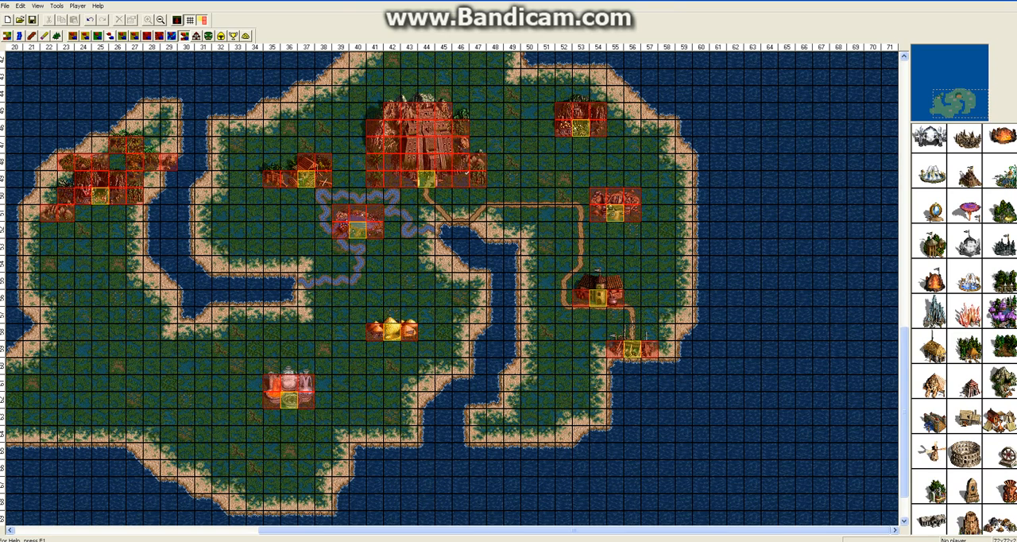
pyautogui.scroll(-3)
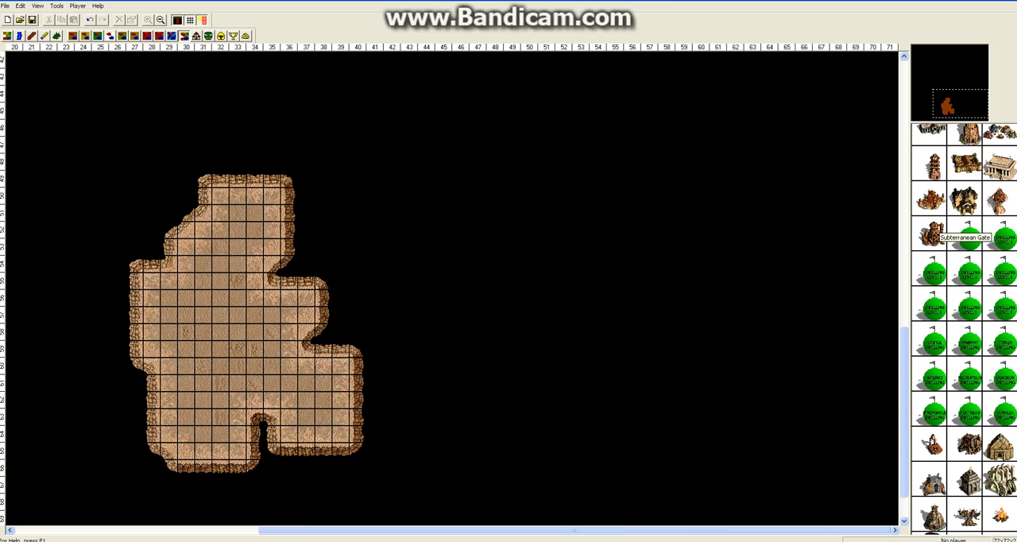
# Place a Subterranean Gate inside the underground dirt cave near column 33.
pyautogui.click(254, 298)
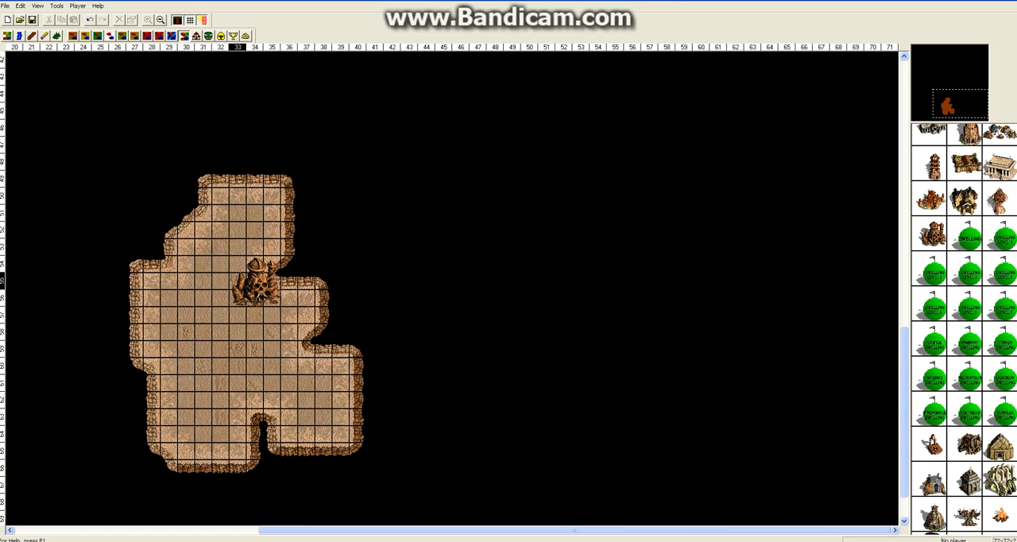